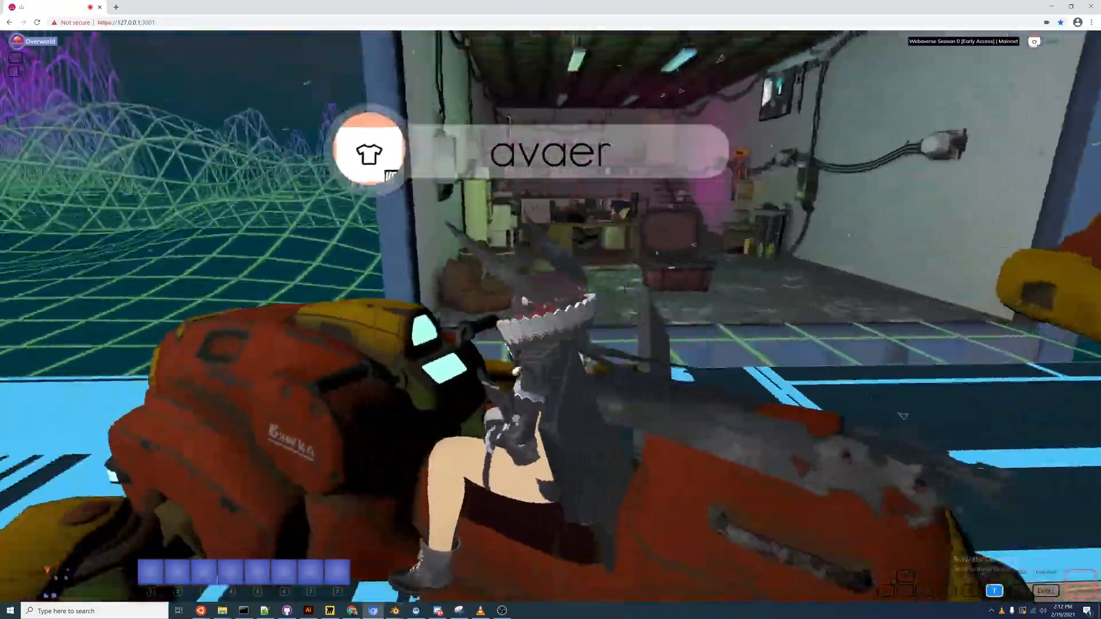
{"action": "mouse_move", "coordinate": [550, 316]}
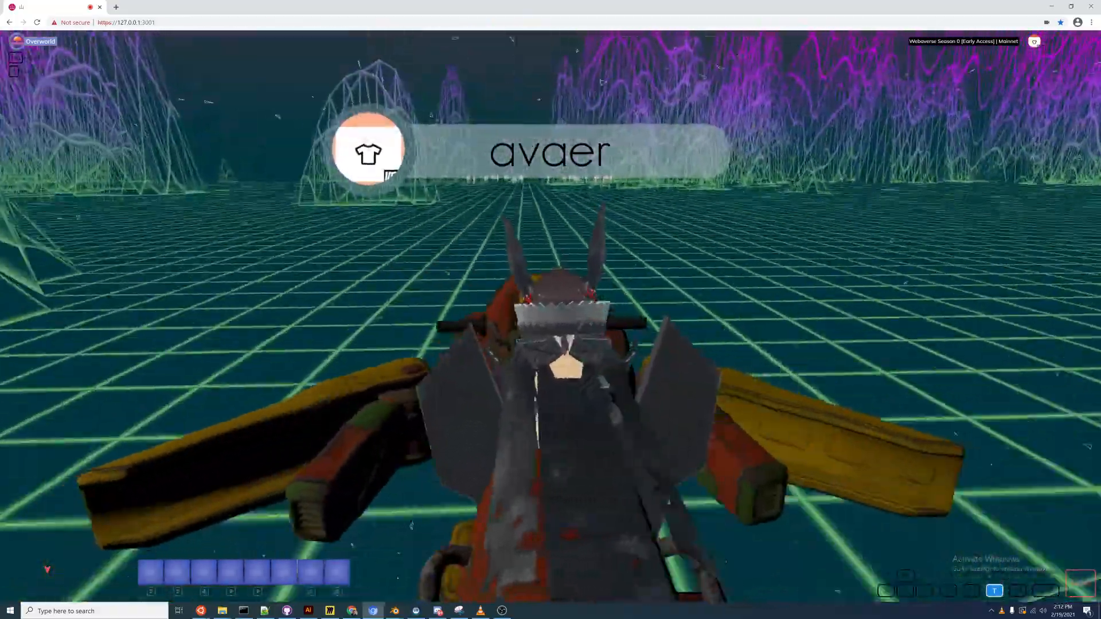